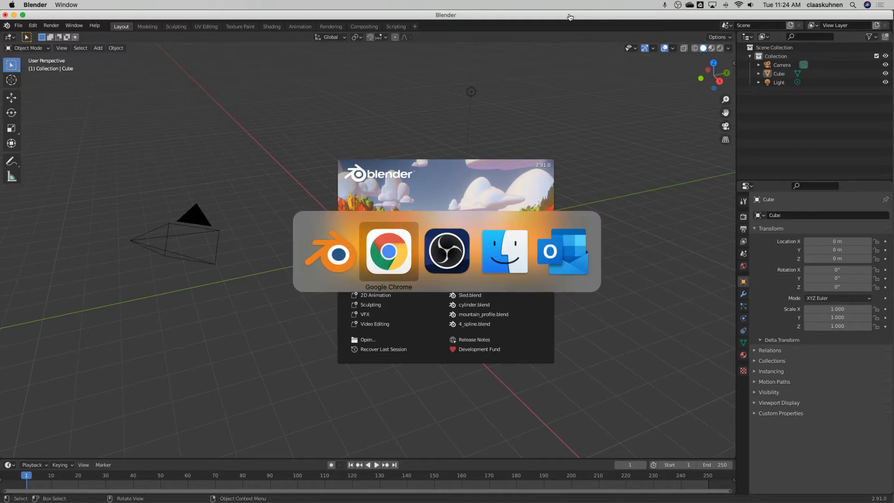
Switch from Blender to Google Chrome via the app switcher.
click(389, 252)
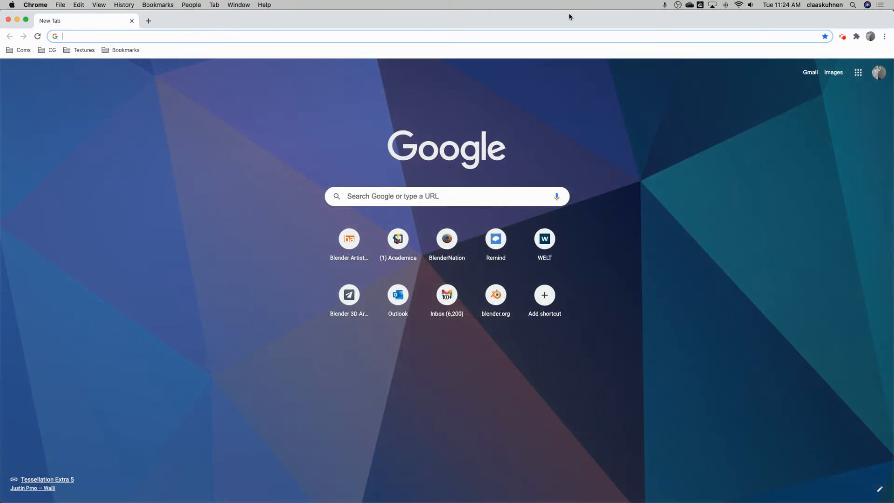
Navigate the new tab to blender.org.
text(blender.org)
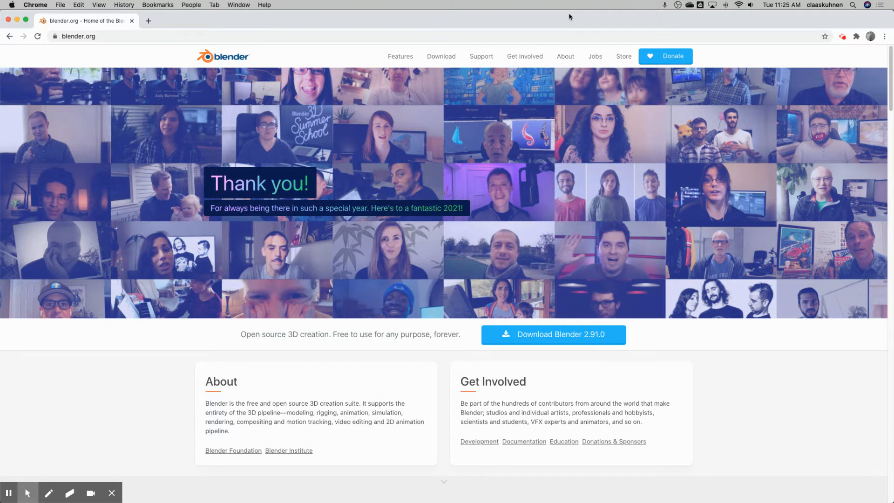
mouse_move(565, 338)
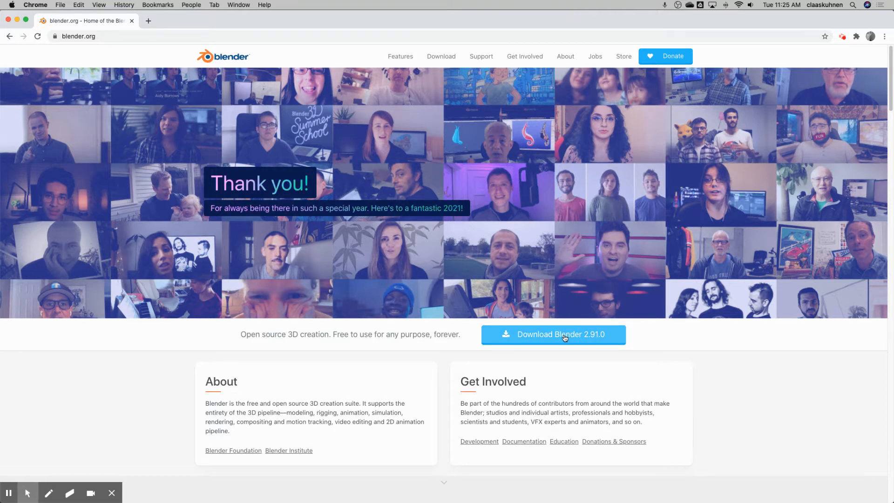
From the download page, start the Blender 2.91.0 for macOS download after checking other versions.
click(552, 335)
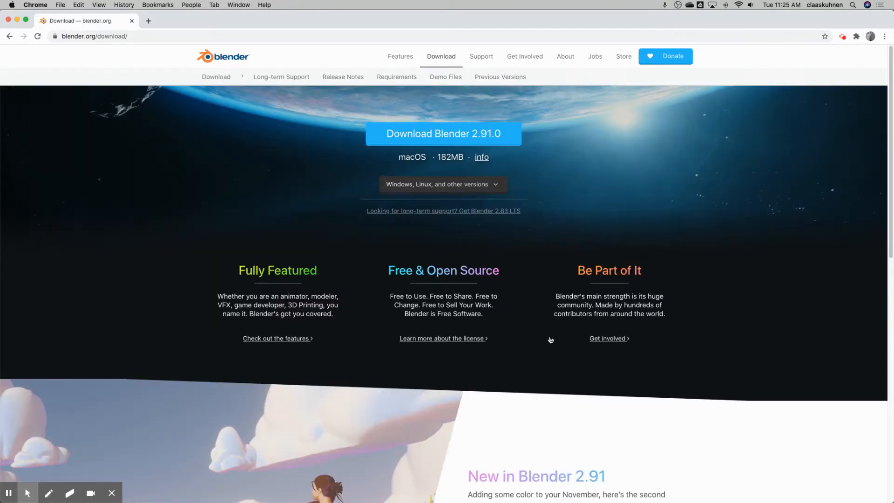
mouse_move(107, 21)
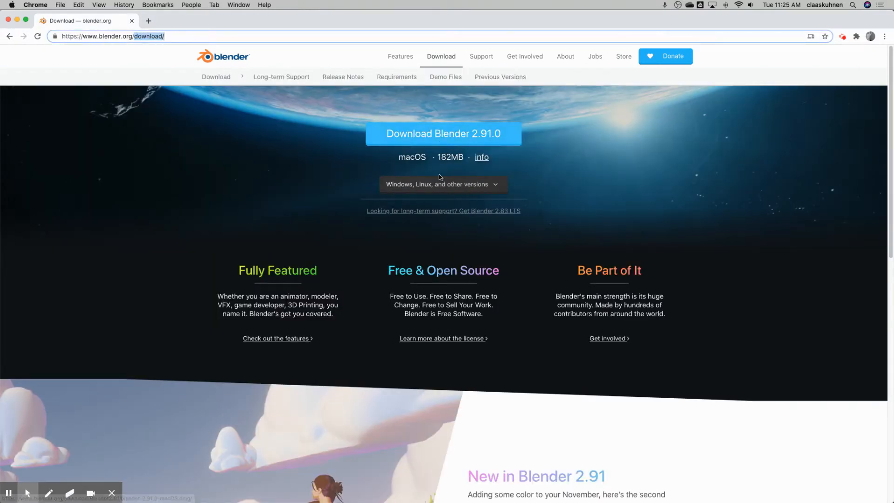
mouse_move(409, 162)
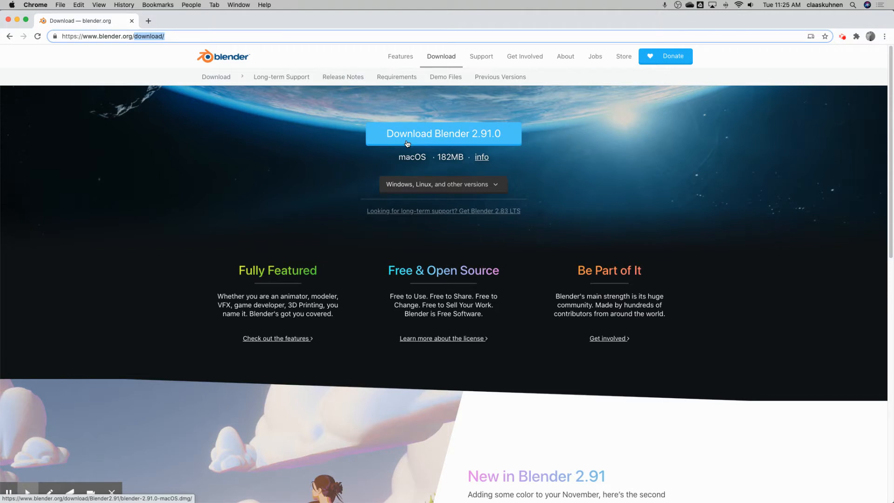
mouse_move(408, 195)
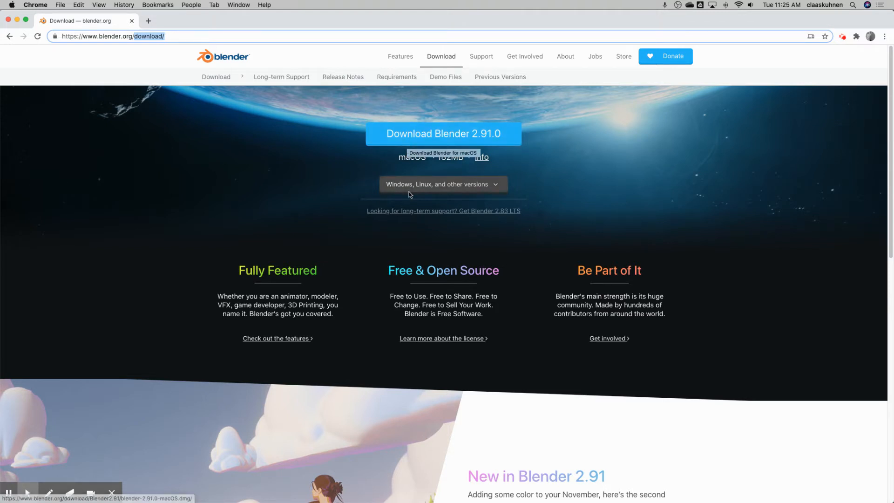
click(443, 184)
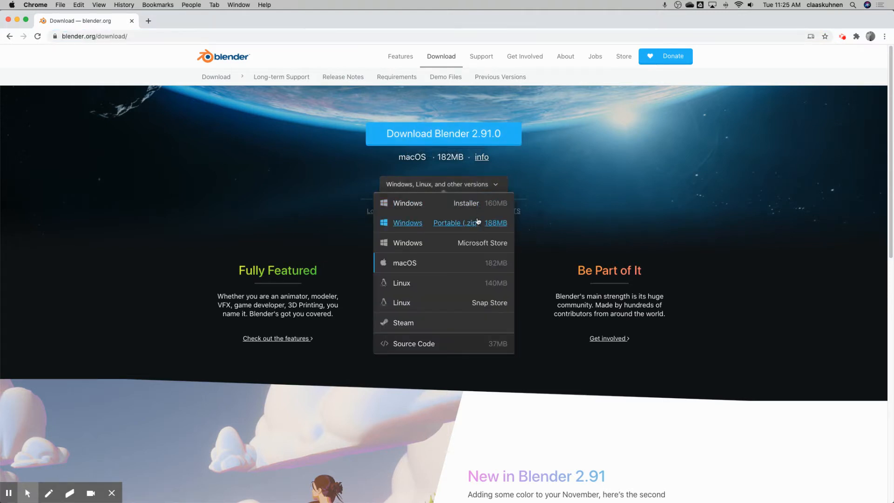
mouse_move(561, 107)
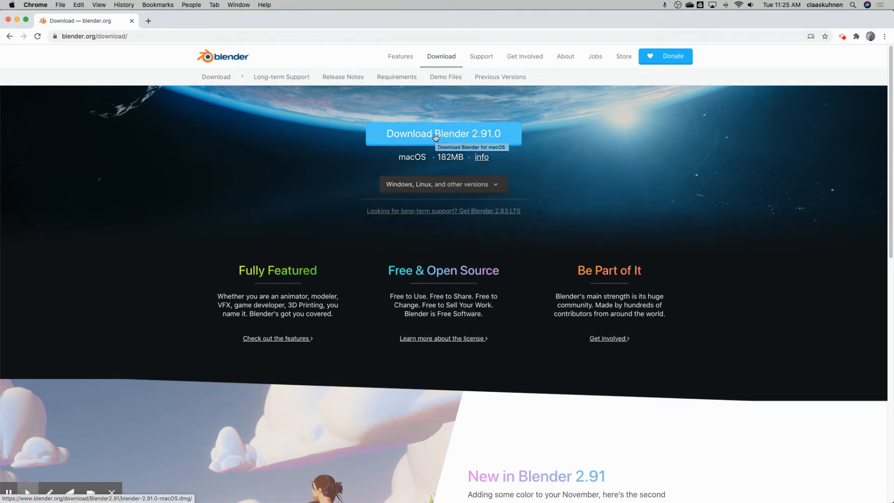
click(443, 134)
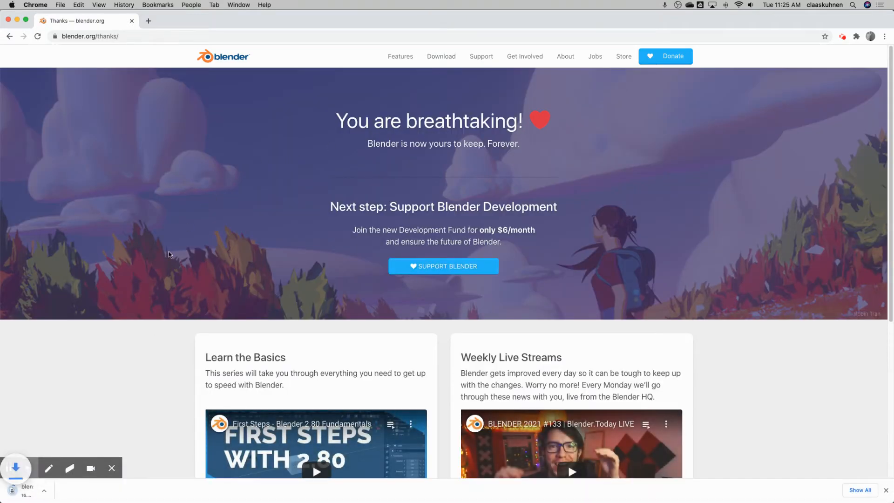
Cancel the running Blender 2.91.0 download from Chrome's download bar.
right_click(52, 486)
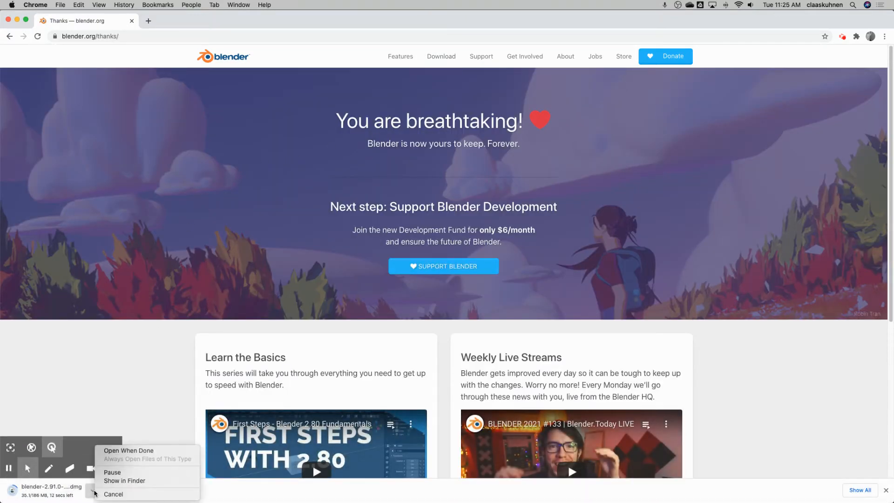
click(114, 494)
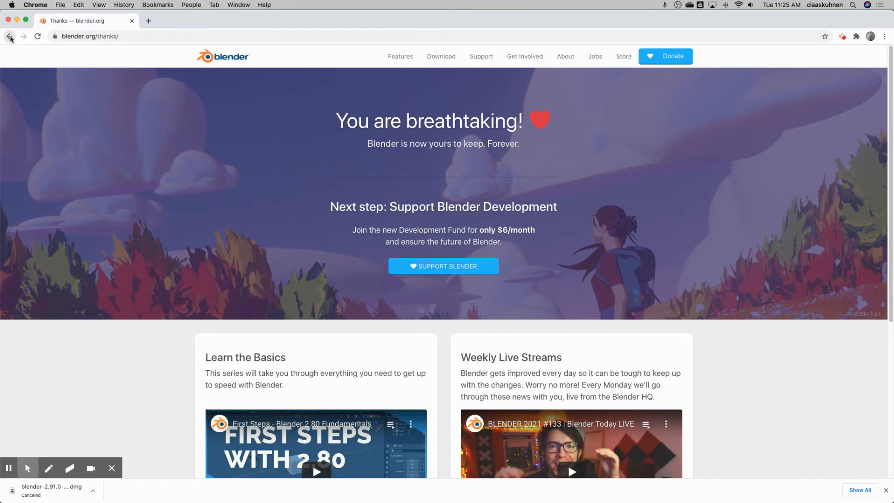
Go back to the download page and scroll down to the Go Experimental section.
click(9, 36)
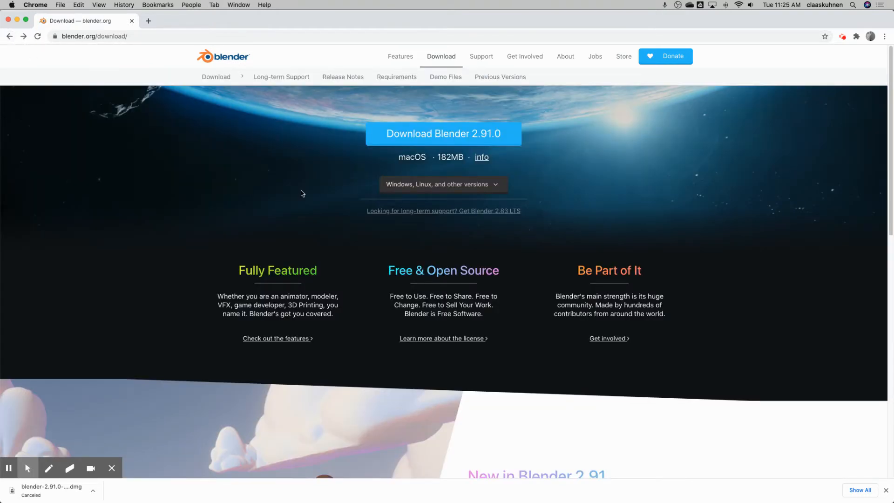
scroll(down, 3)
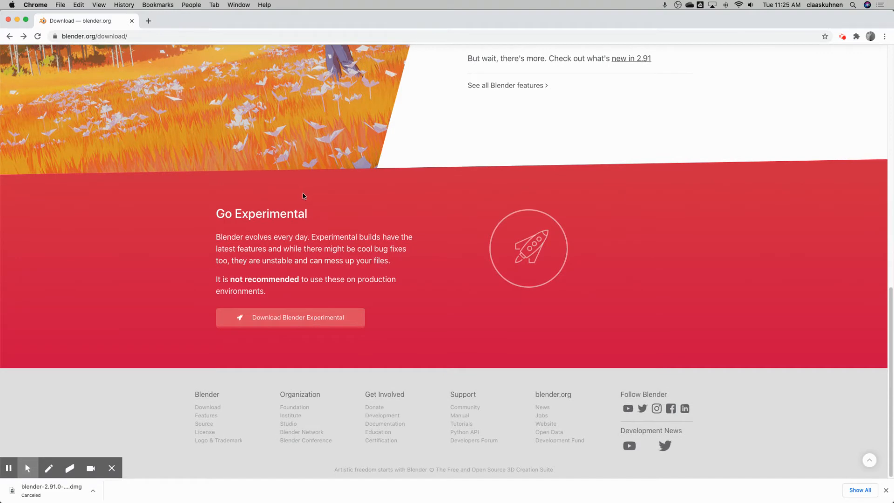
mouse_move(255, 324)
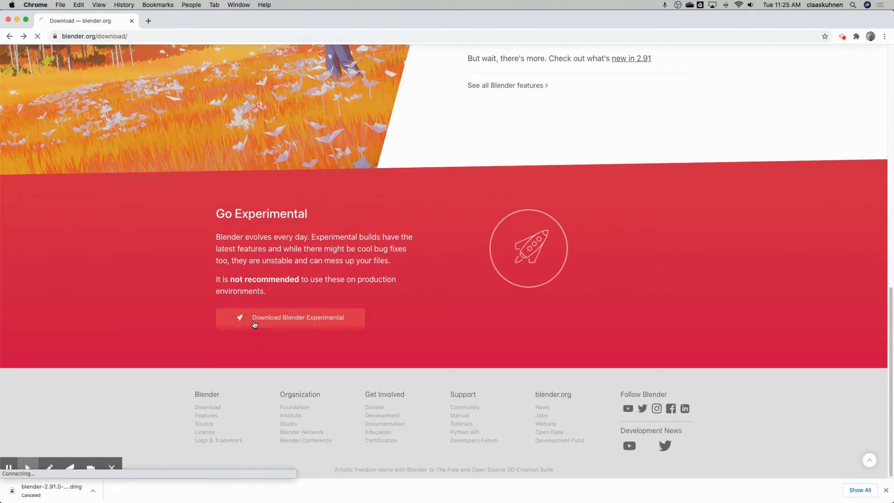
Reach the experimental builds page and cancel the Blender 2.92.0 Alpha download.
click(290, 317)
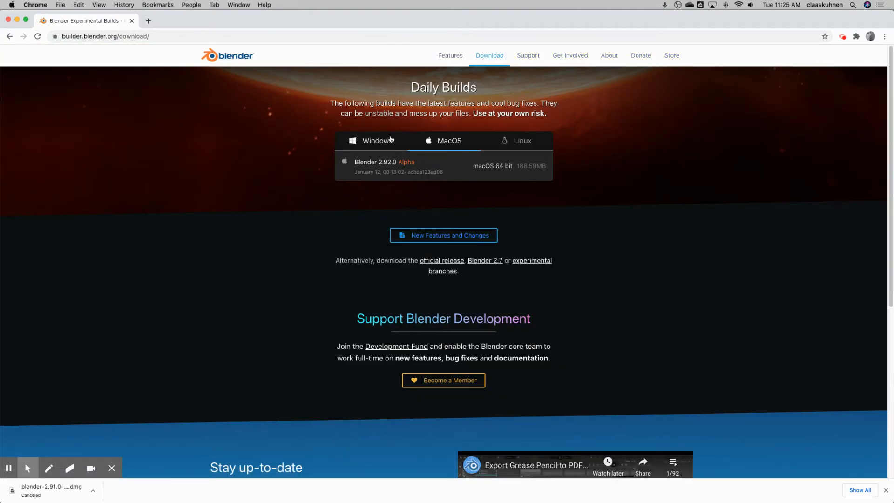
mouse_move(411, 102)
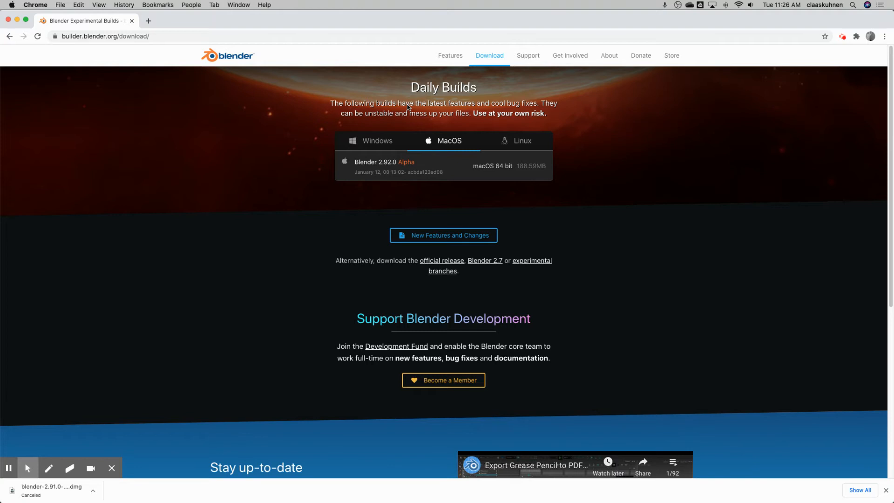
mouse_move(410, 90)
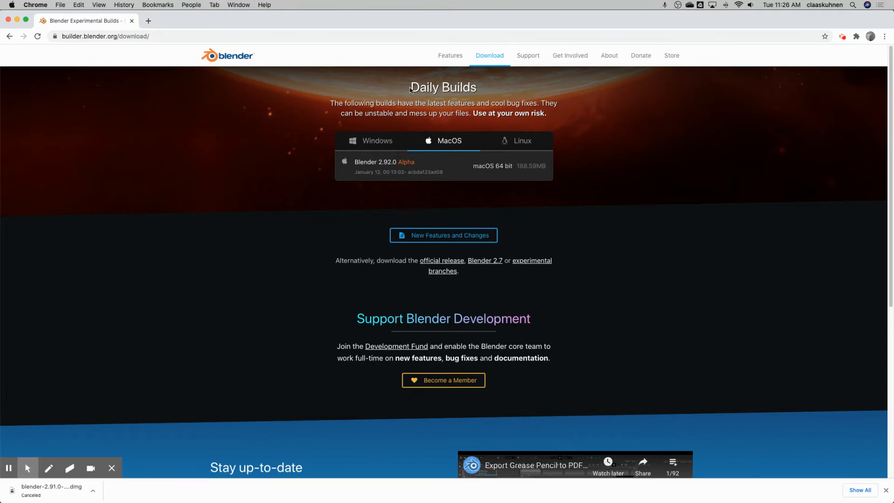
mouse_move(399, 167)
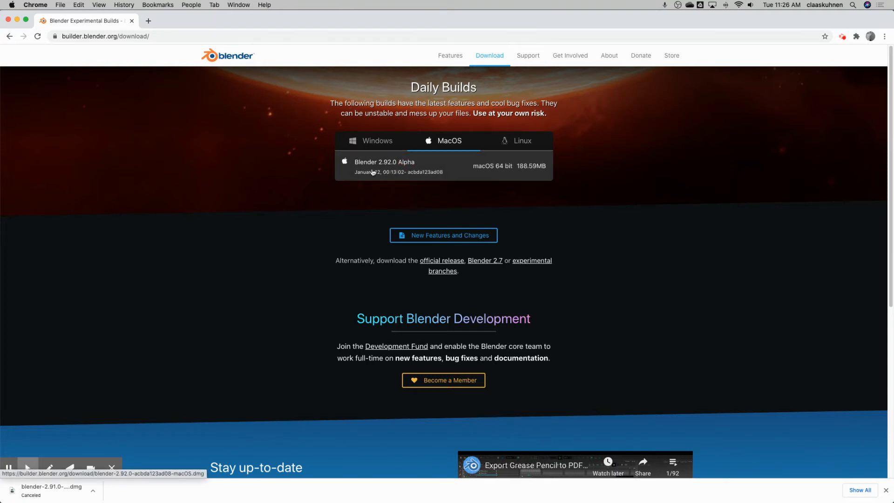
mouse_move(379, 165)
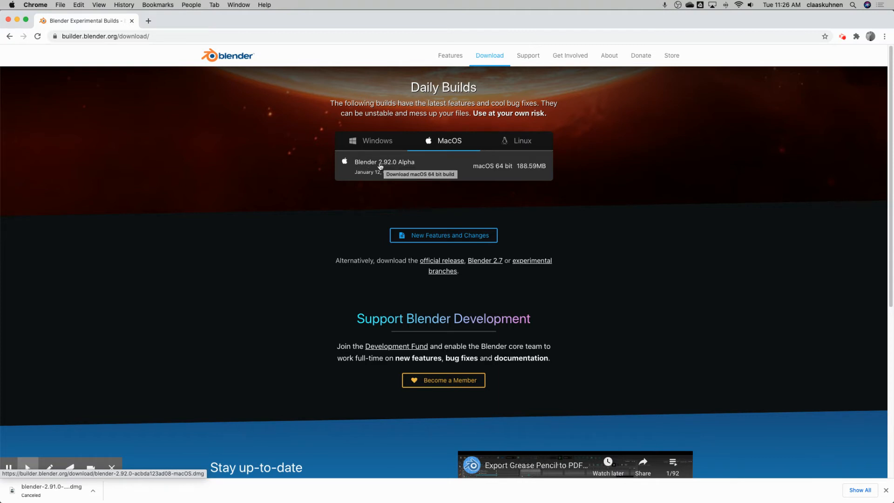
mouse_move(404, 164)
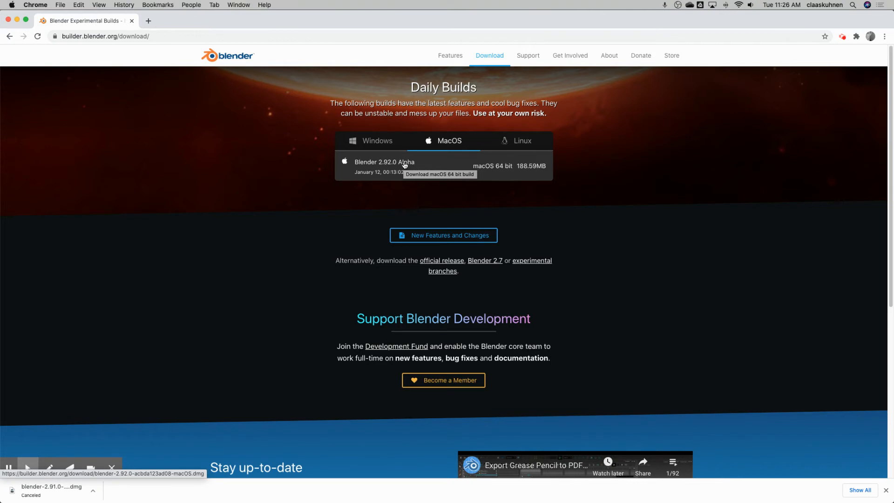
mouse_move(399, 167)
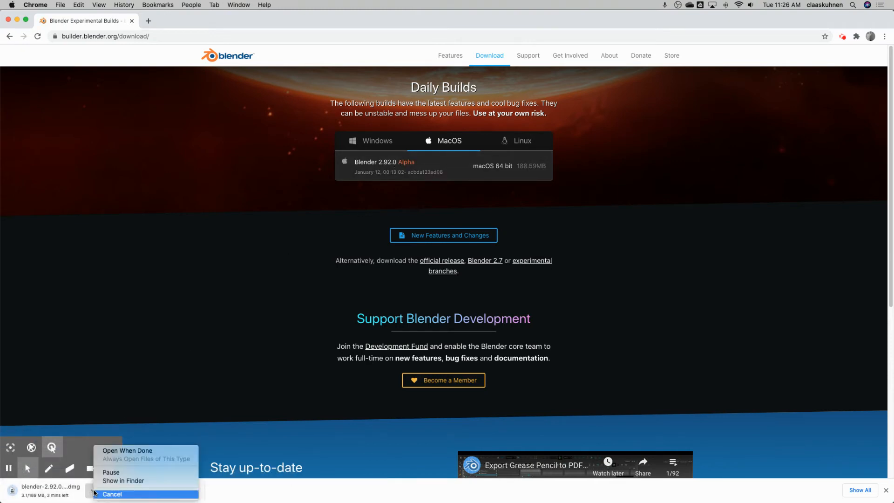
click(112, 495)
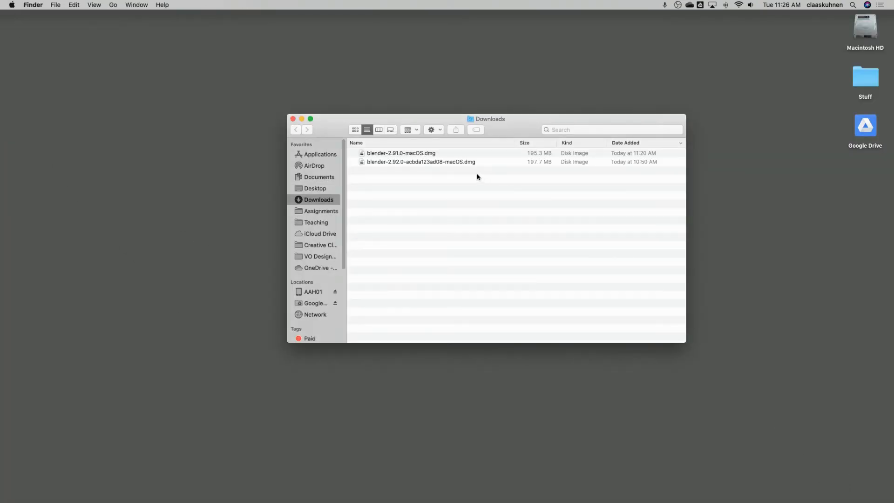
mouse_move(378, 158)
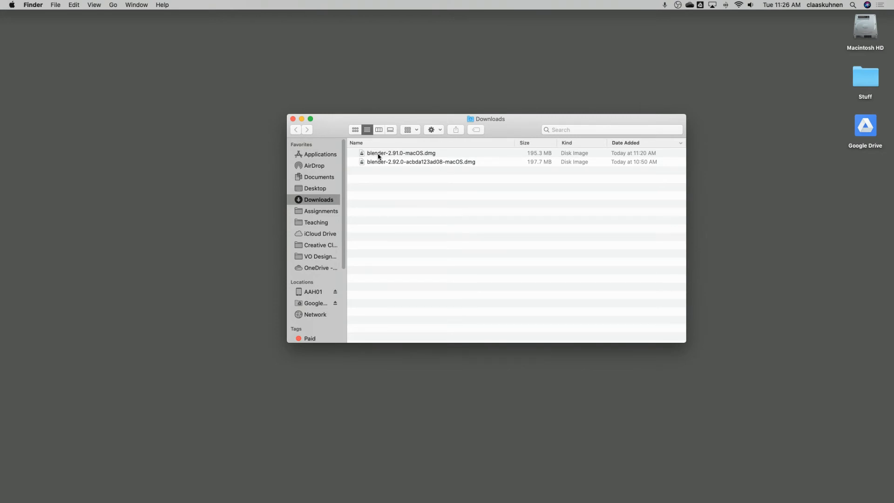
Mount blender-2.91.0-macOS.dmg from Downloads and bring the Downloads window back to front.
click(400, 153)
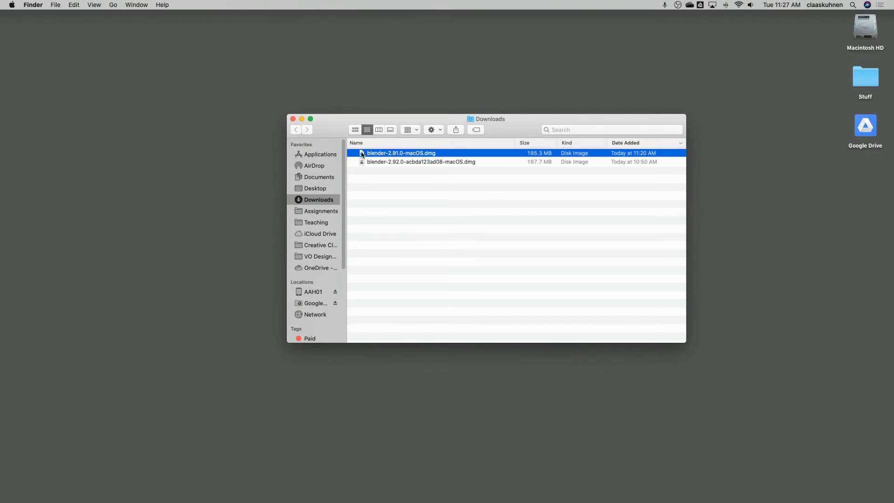
double_click(401, 153)
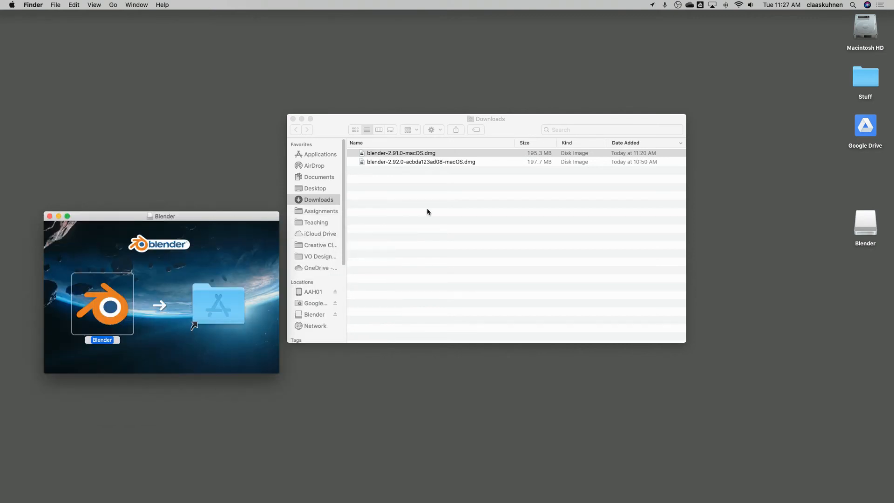
click(400, 153)
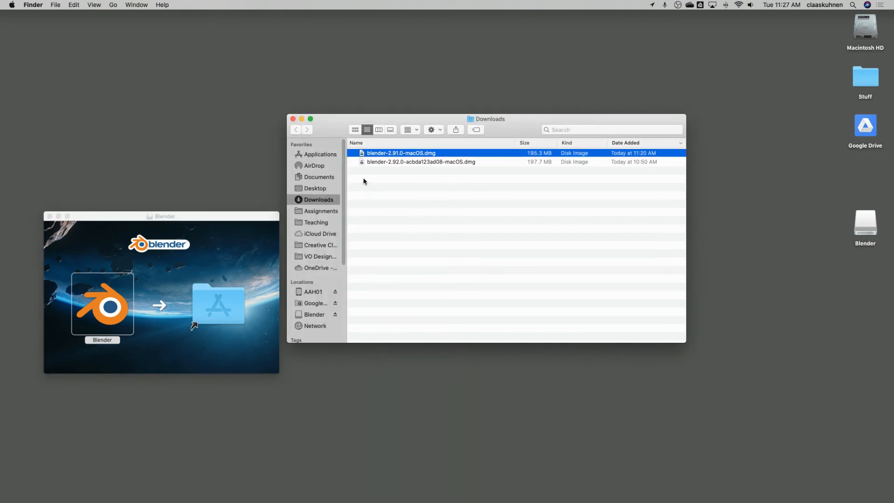
Show the Applications folder and bring up the Blender app's context menu to open it.
click(320, 154)
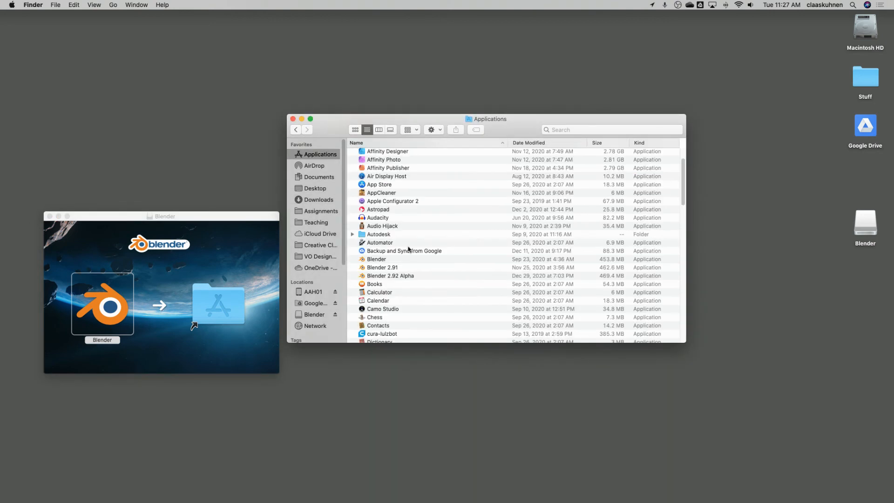
mouse_move(374, 263)
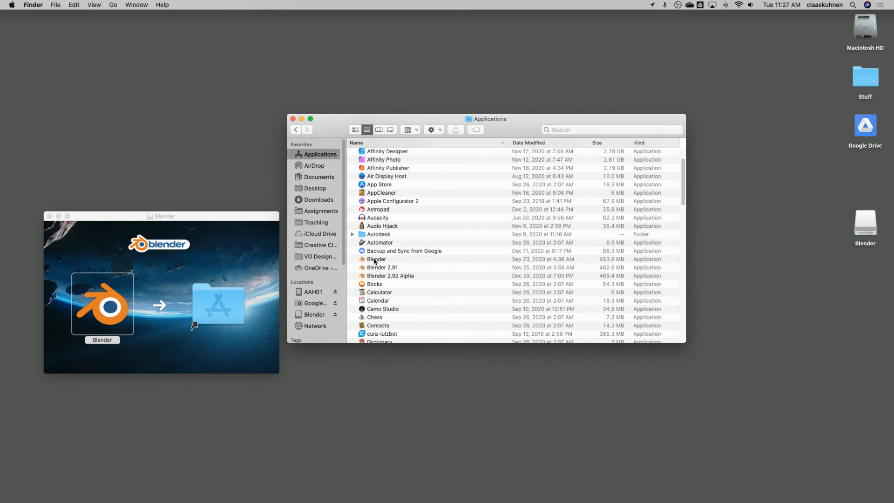
right_click(376, 259)
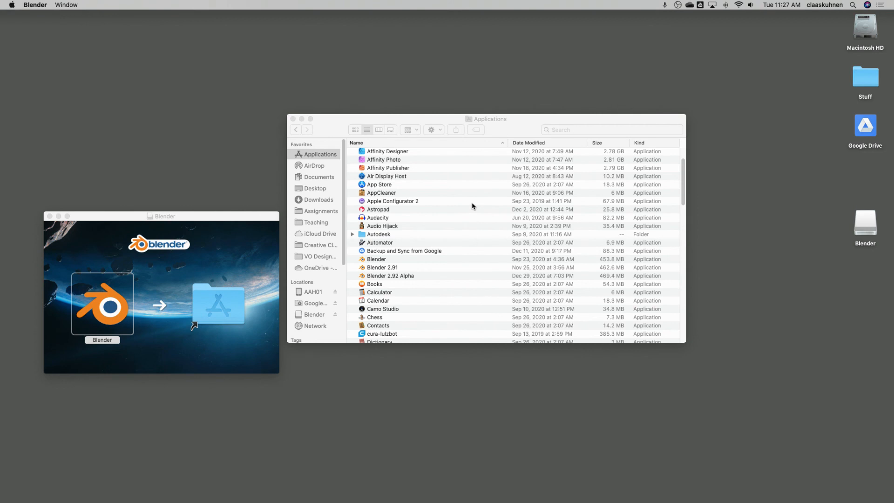
mouse_move(464, 204)
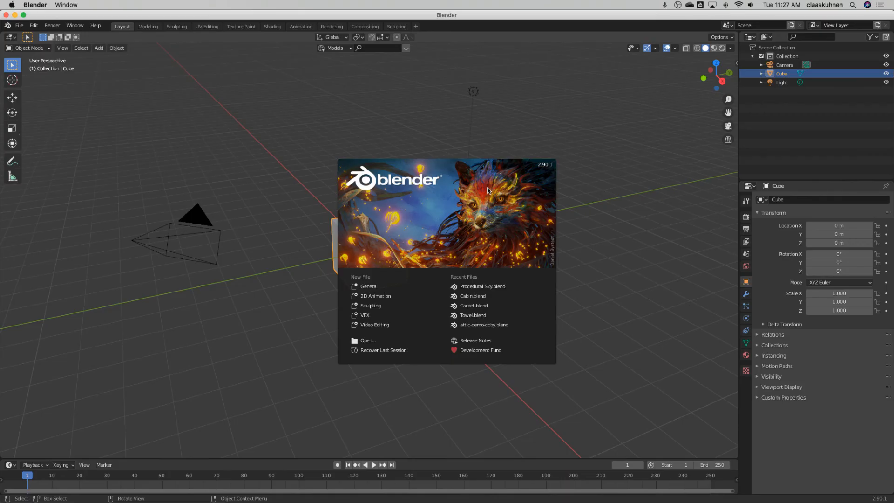
mouse_move(482, 175)
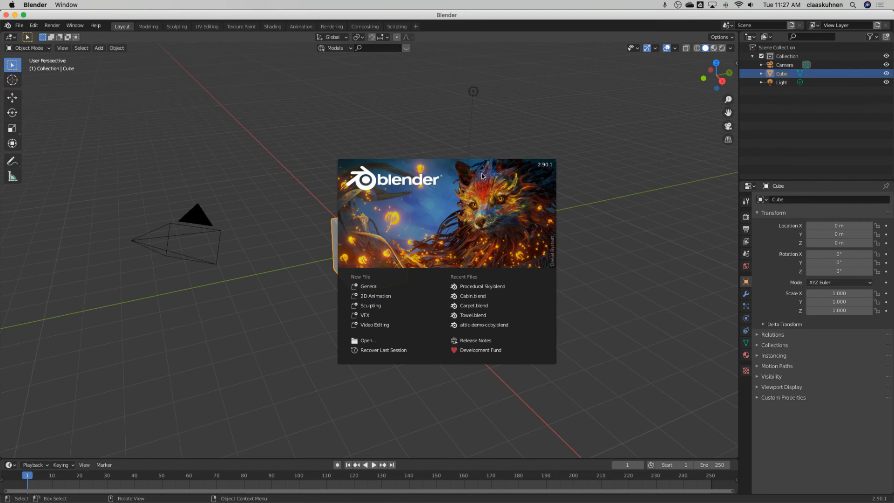